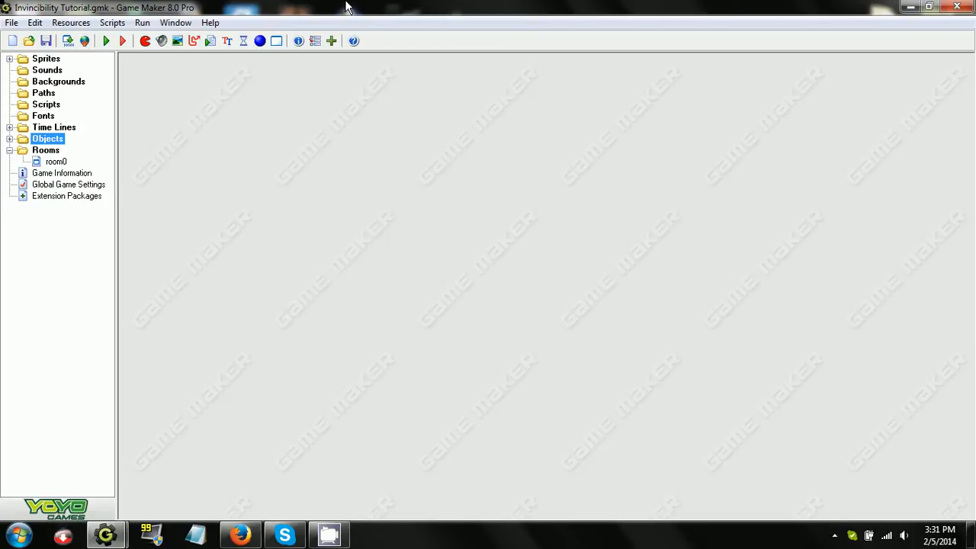
{"action": "mouse_move", "coordinate": [136, 487]}
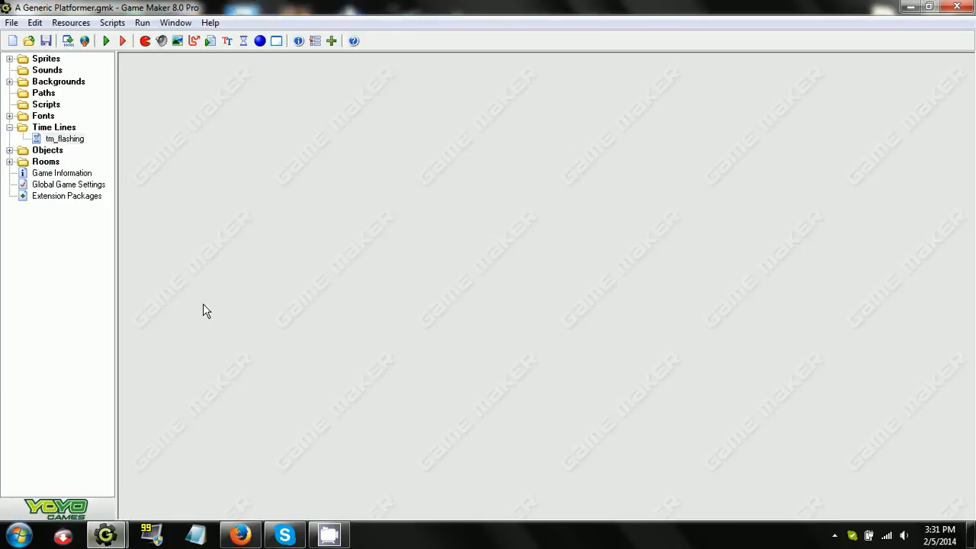
{"action": "mouse_move", "coordinate": [893, 6]}
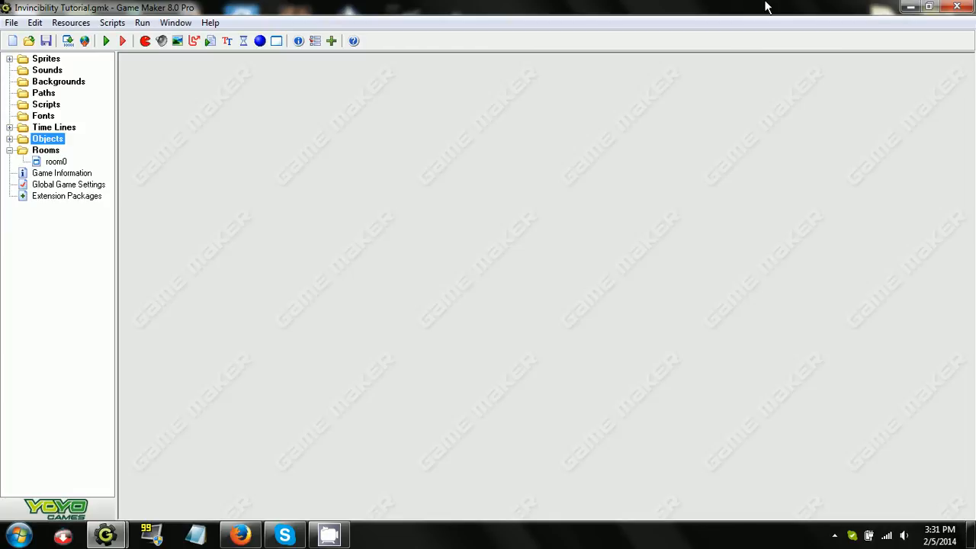
{"action": "mouse_move", "coordinate": [576, 6]}
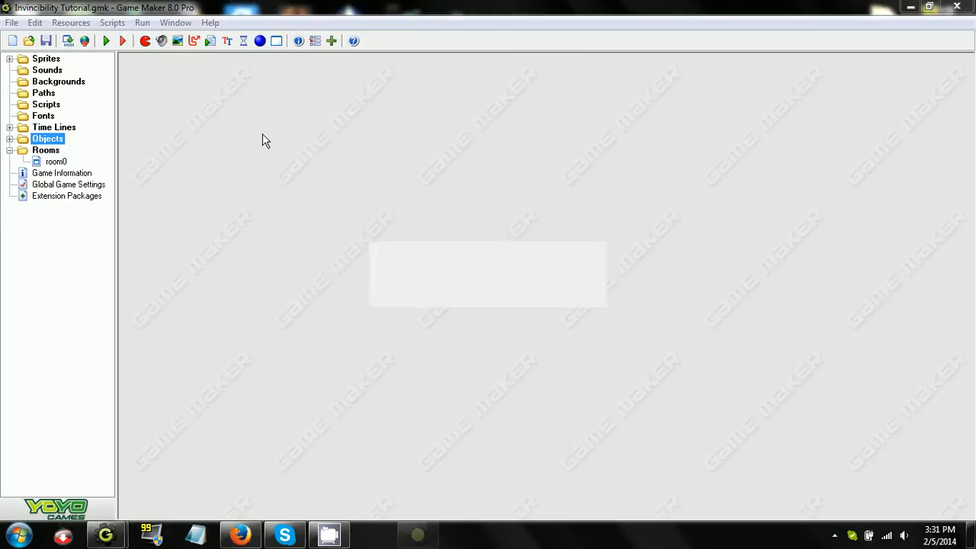
Run the test build with the player and enemy, then close the game window
{"action": "left_click", "coordinate": [105, 39]}
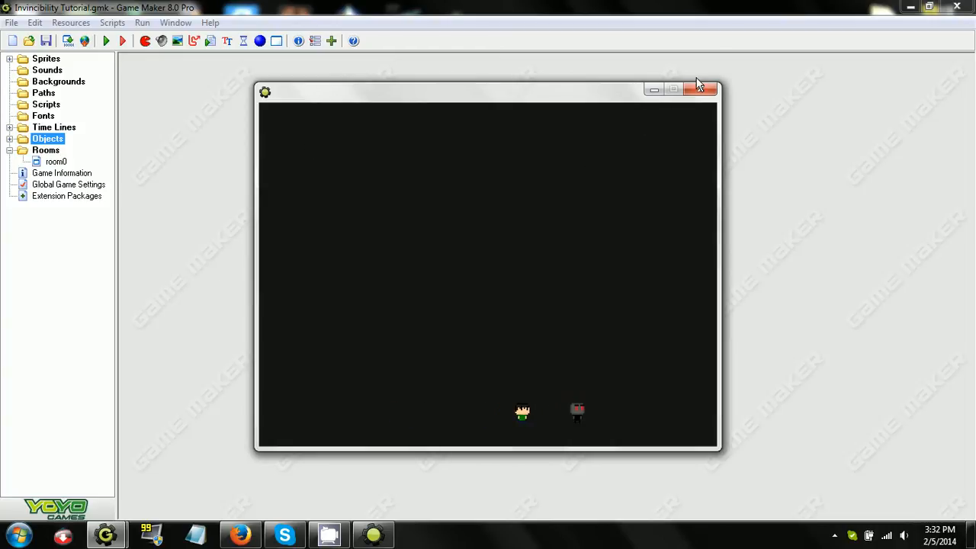
{"action": "left_click", "coordinate": [698, 88]}
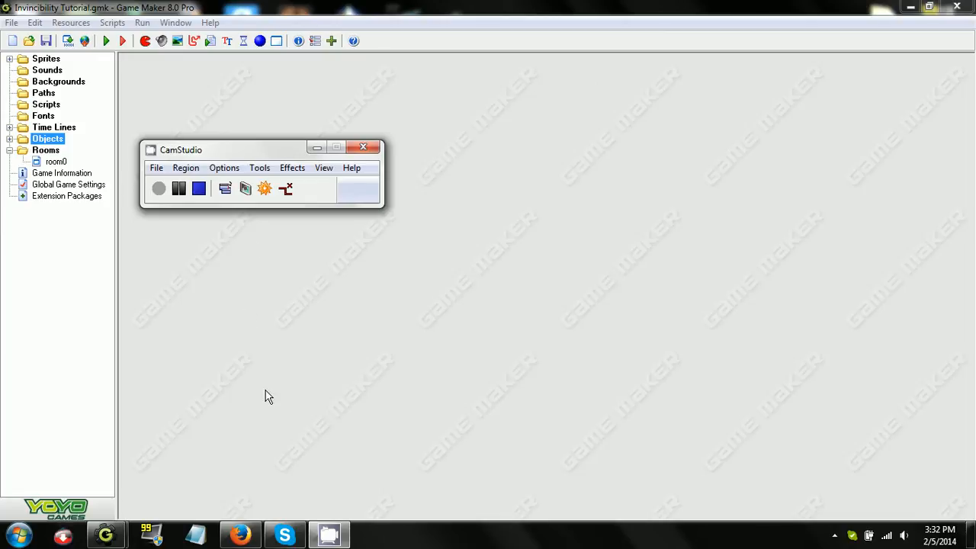
{"action": "mouse_move", "coordinate": [179, 392]}
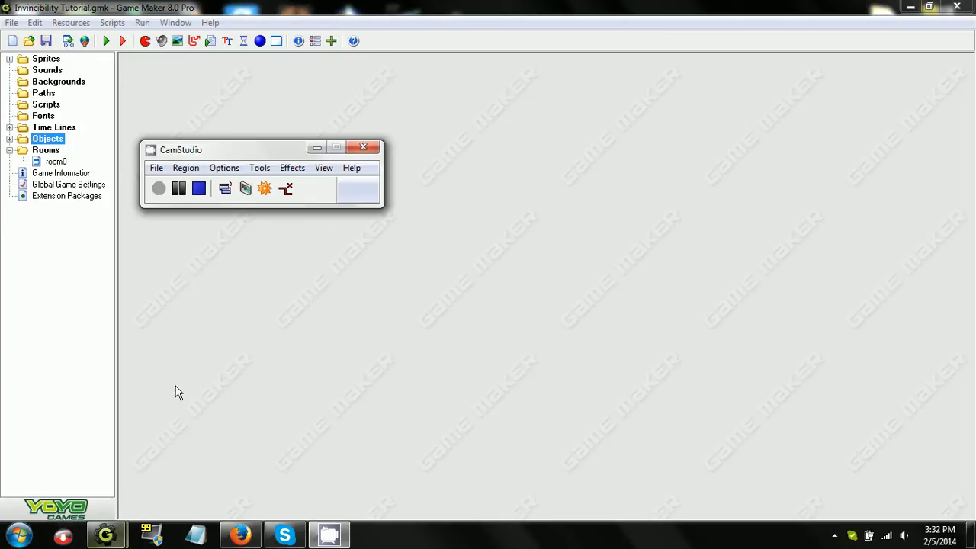
{"action": "mouse_move", "coordinate": [106, 533]}
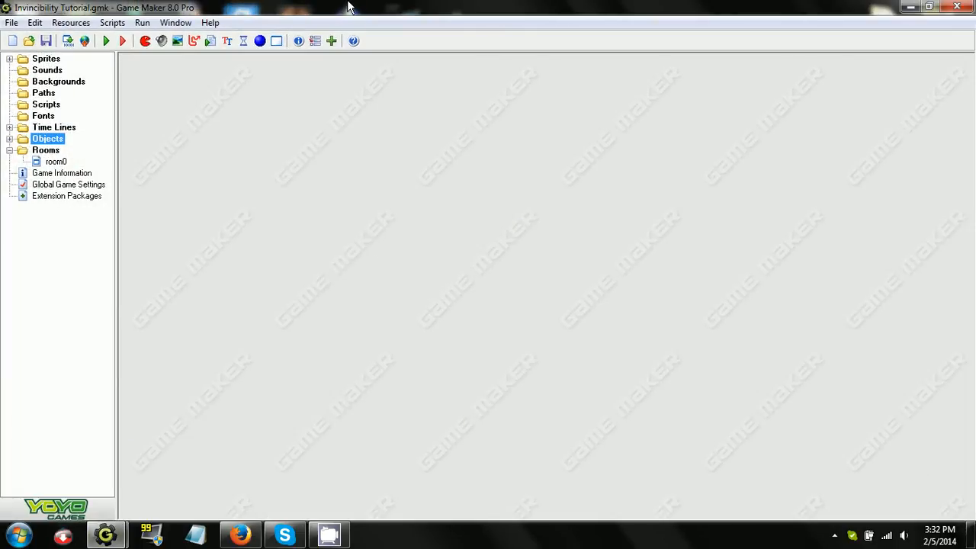
{"action": "mouse_move", "coordinate": [74, 39]}
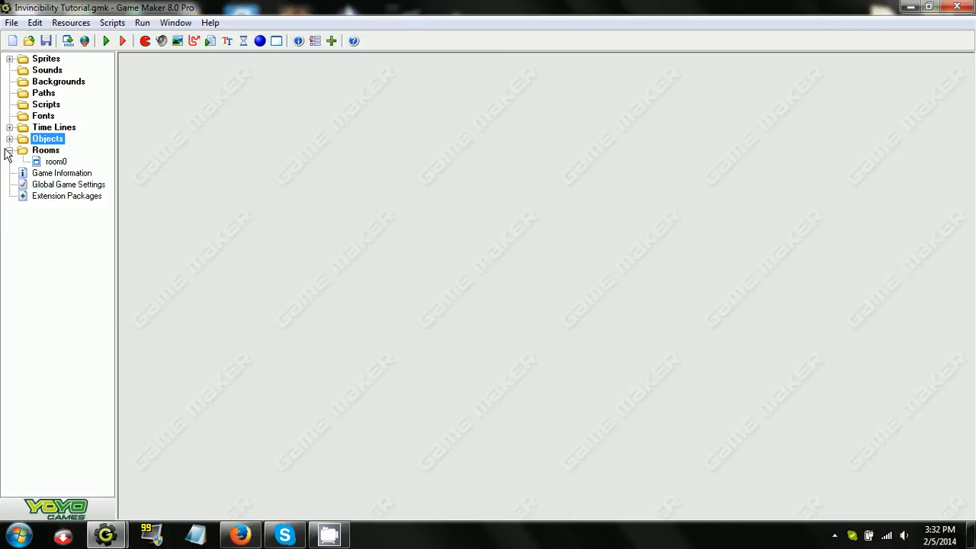
Expand Objects and Sprites, select obj_enemy1 and review the spr_bad sprite
{"action": "left_click", "coordinate": [9, 137]}
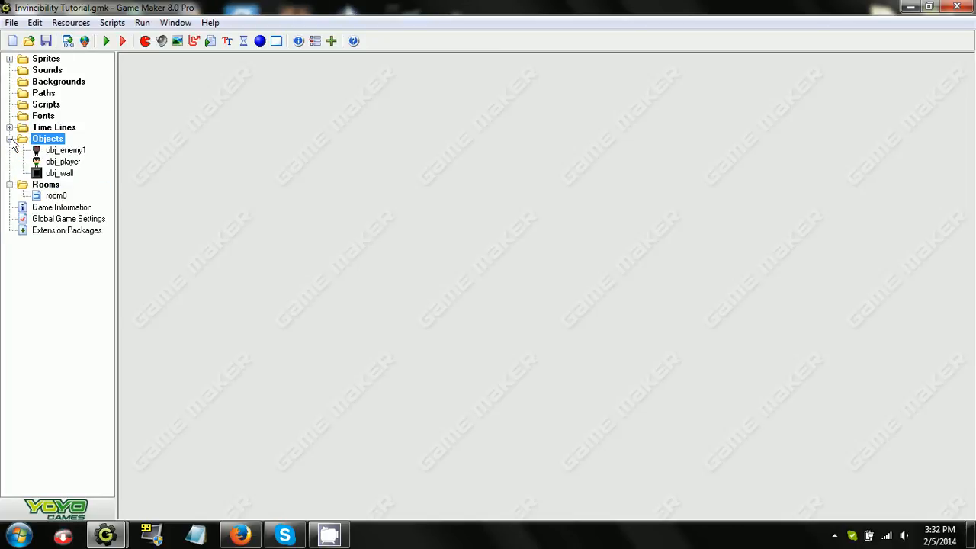
{"action": "left_click", "coordinate": [65, 151]}
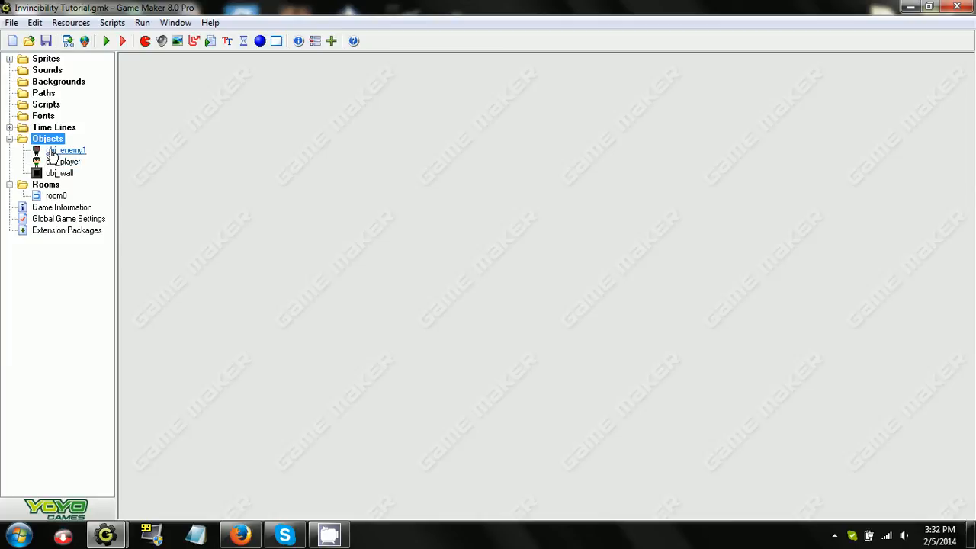
{"action": "left_click", "coordinate": [10, 58]}
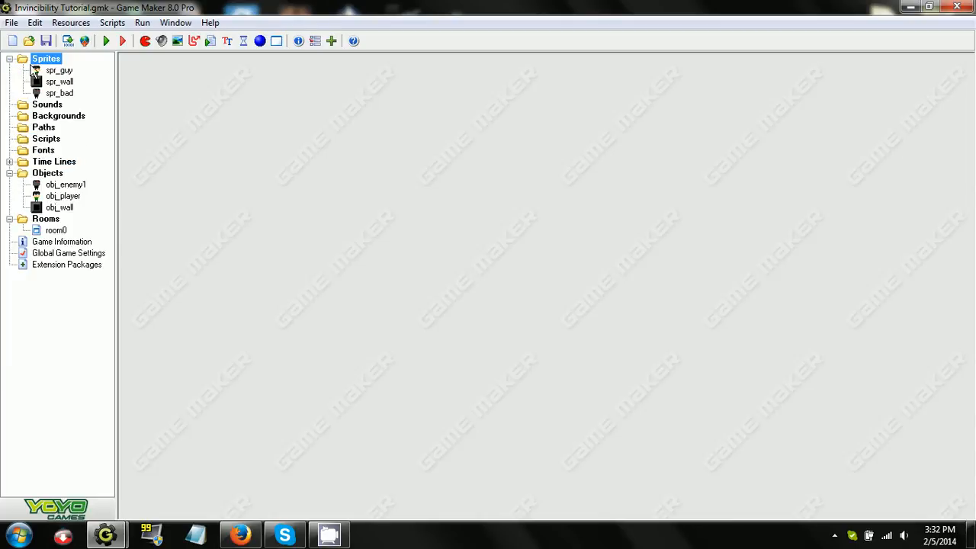
{"action": "mouse_move", "coordinate": [49, 116]}
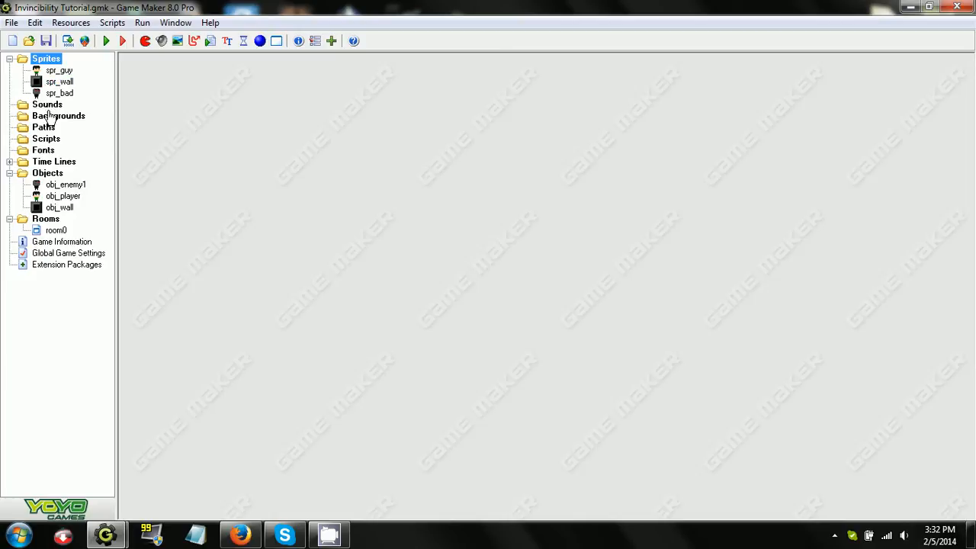
{"action": "double_click", "coordinate": [60, 93]}
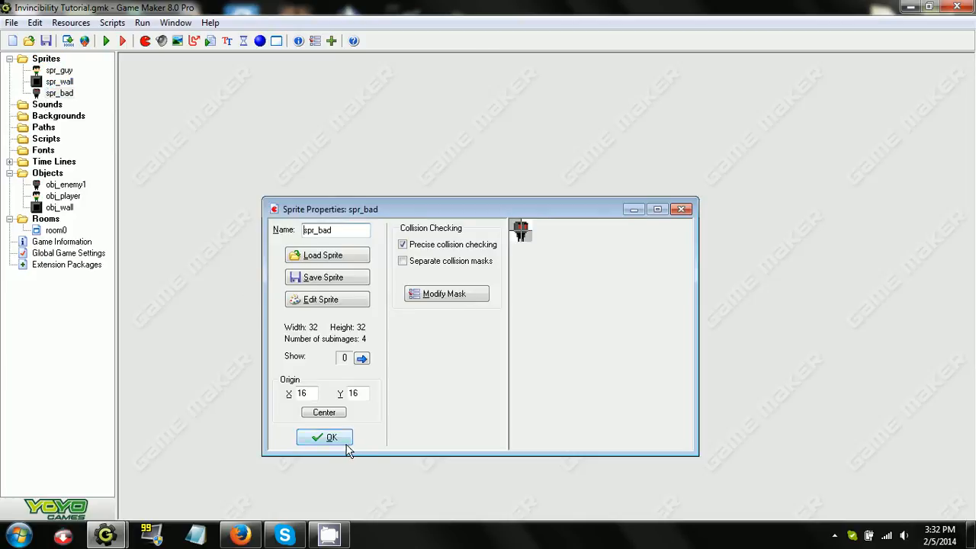
{"action": "left_click", "coordinate": [323, 436]}
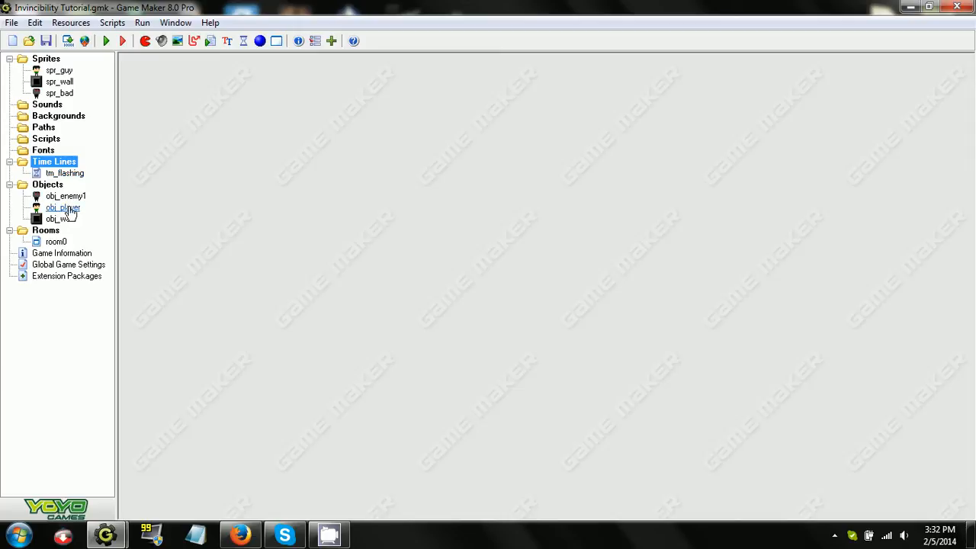
Review obj_enemy1's properties and close them
{"action": "double_click", "coordinate": [66, 195]}
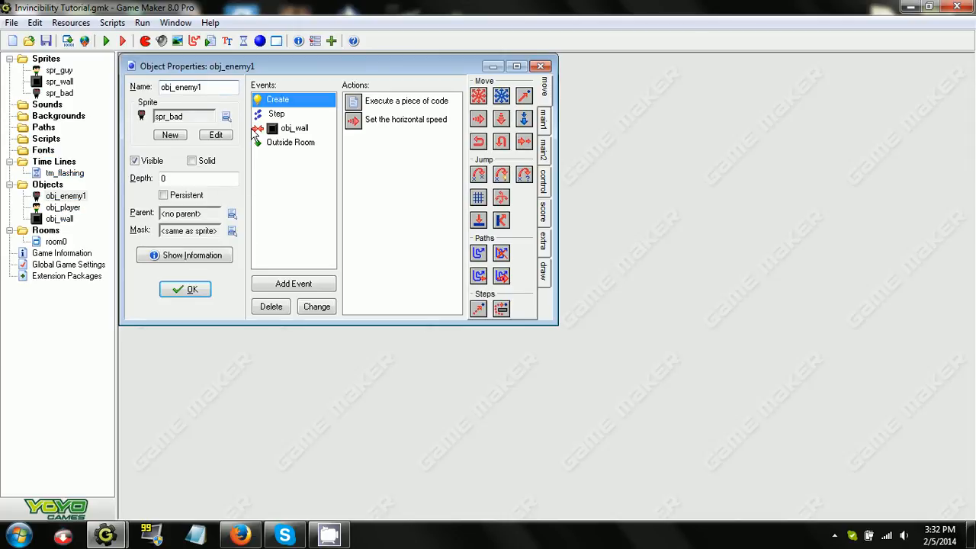
{"action": "left_click", "coordinate": [290, 143]}
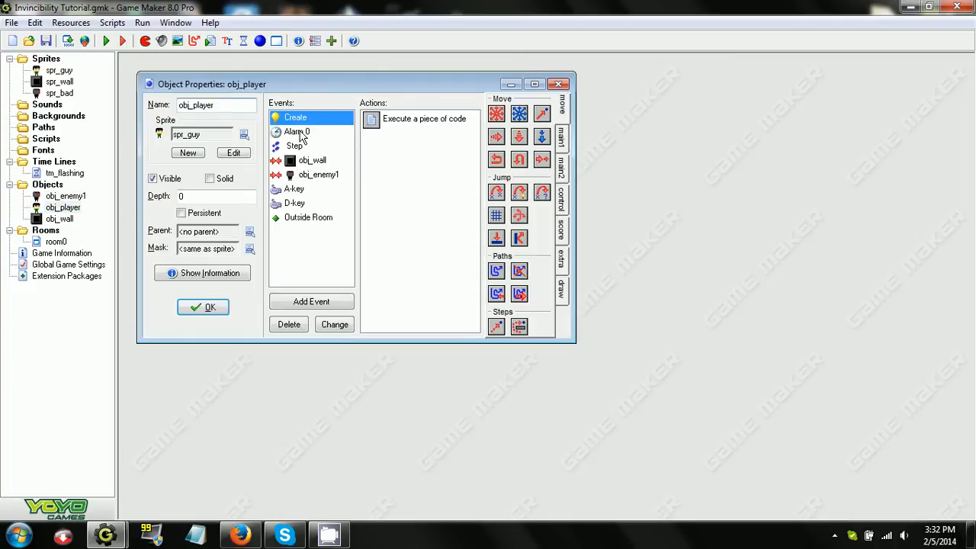
{"action": "double_click", "coordinate": [423, 119]}
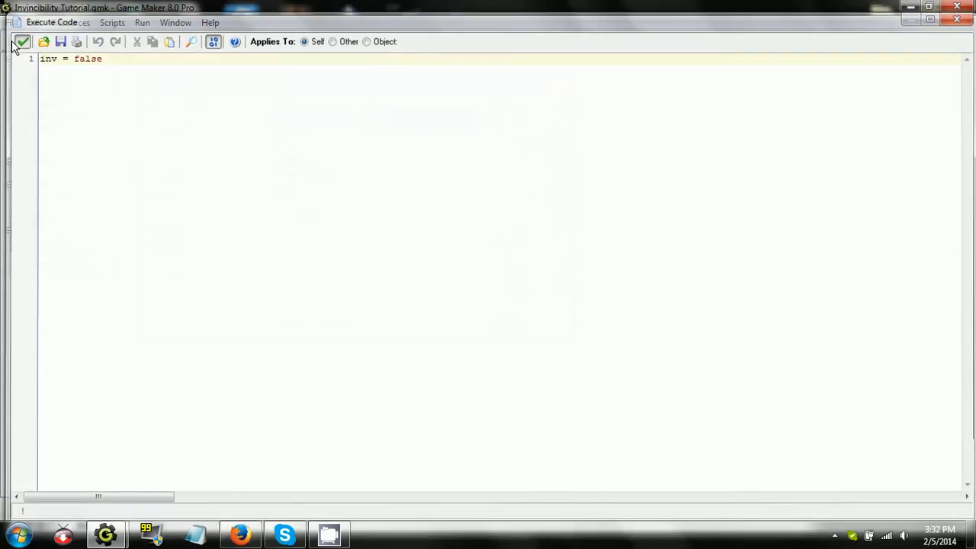
{"action": "left_click", "coordinate": [21, 42]}
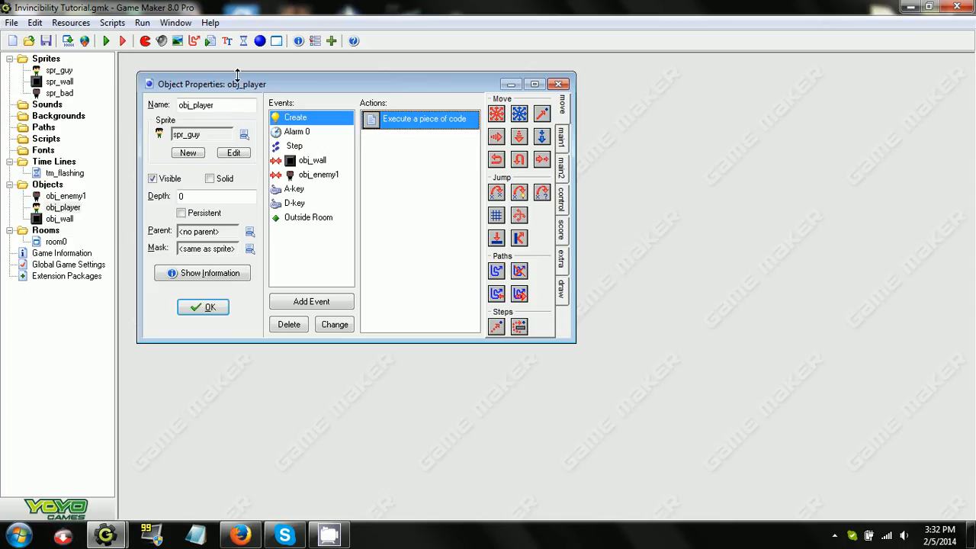
{"action": "left_click", "coordinate": [296, 131]}
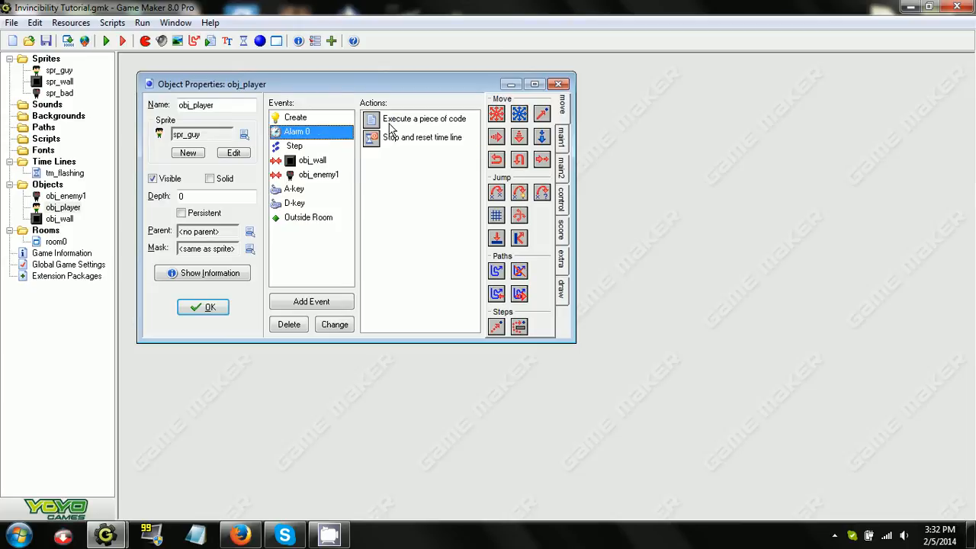
{"action": "double_click", "coordinate": [424, 118]}
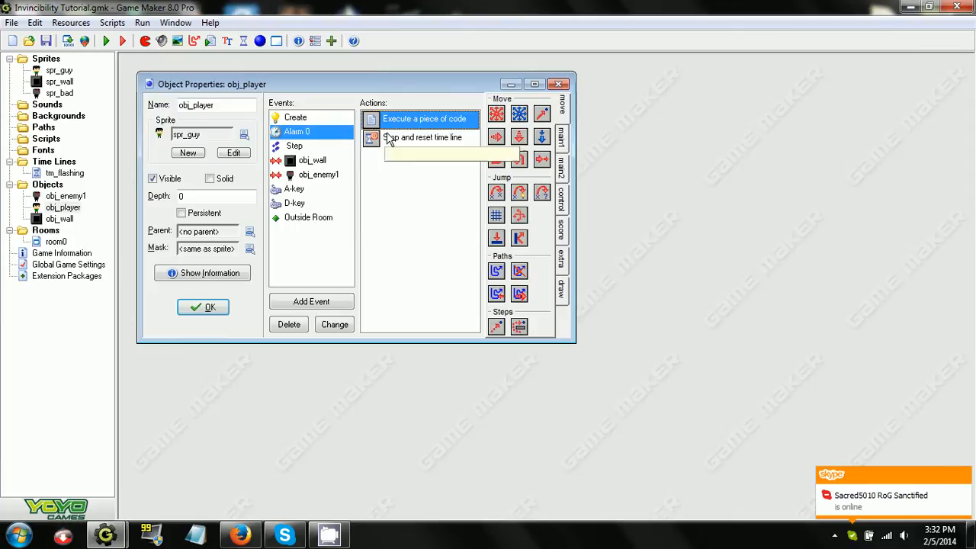
{"action": "mouse_move", "coordinate": [421, 137]}
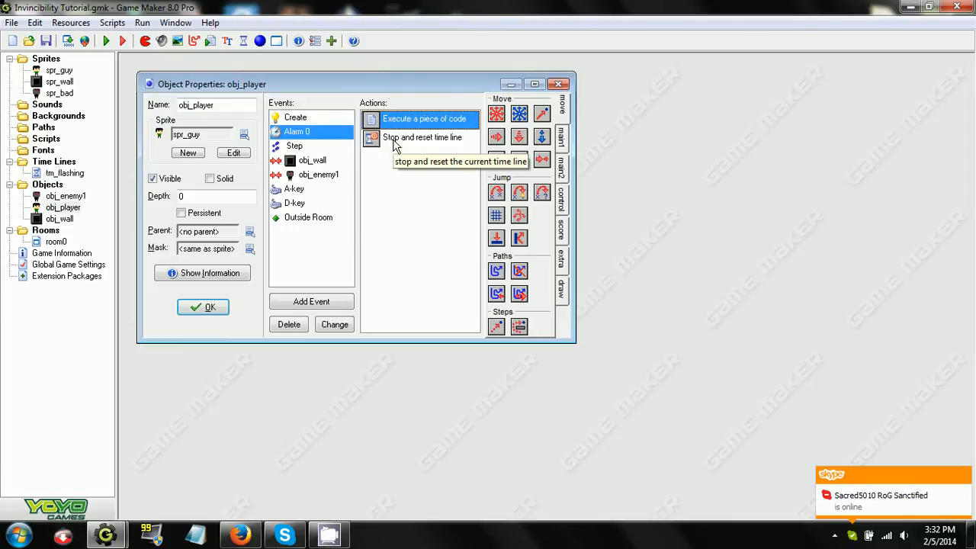
{"action": "double_click", "coordinate": [420, 137]}
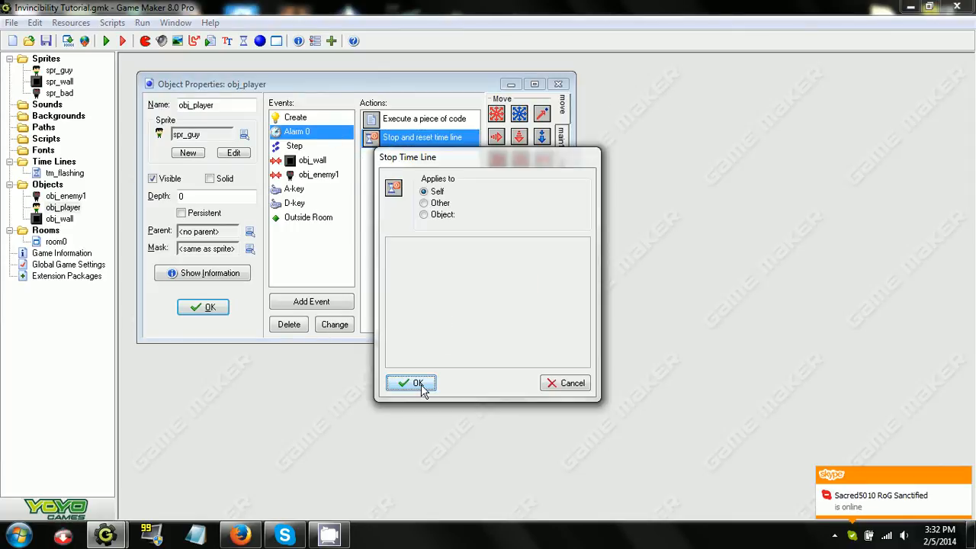
{"action": "left_click", "coordinate": [411, 383]}
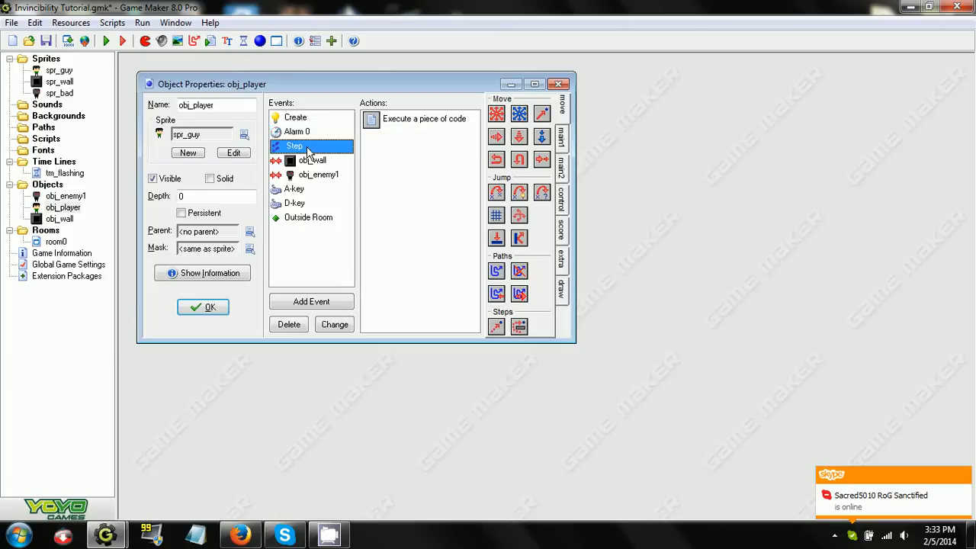
{"action": "double_click", "coordinate": [424, 119]}
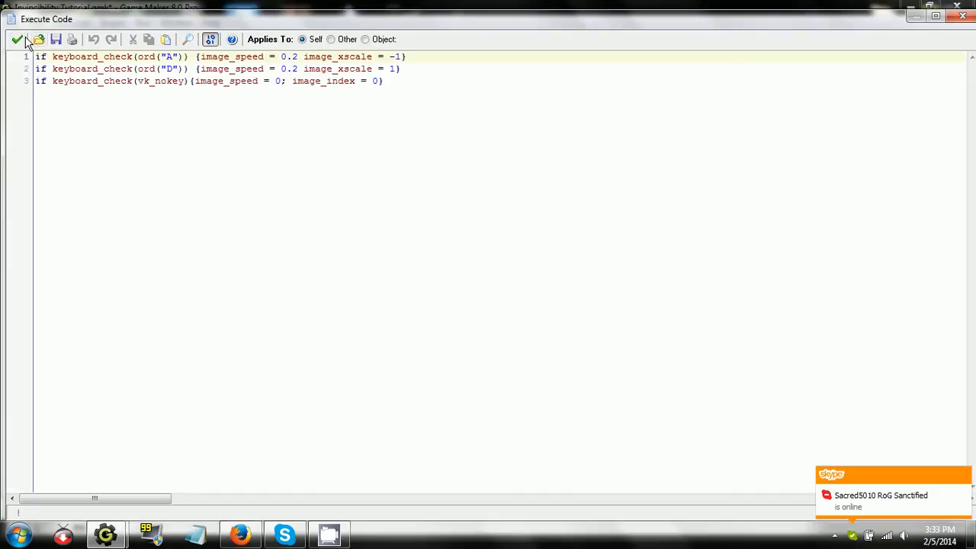
{"action": "left_click", "coordinate": [16, 39]}
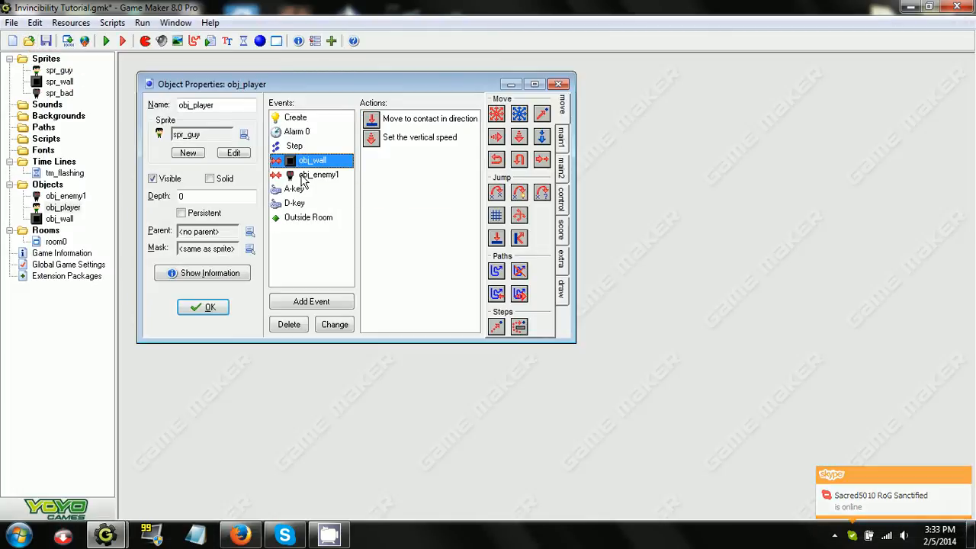
{"action": "left_click", "coordinate": [317, 174]}
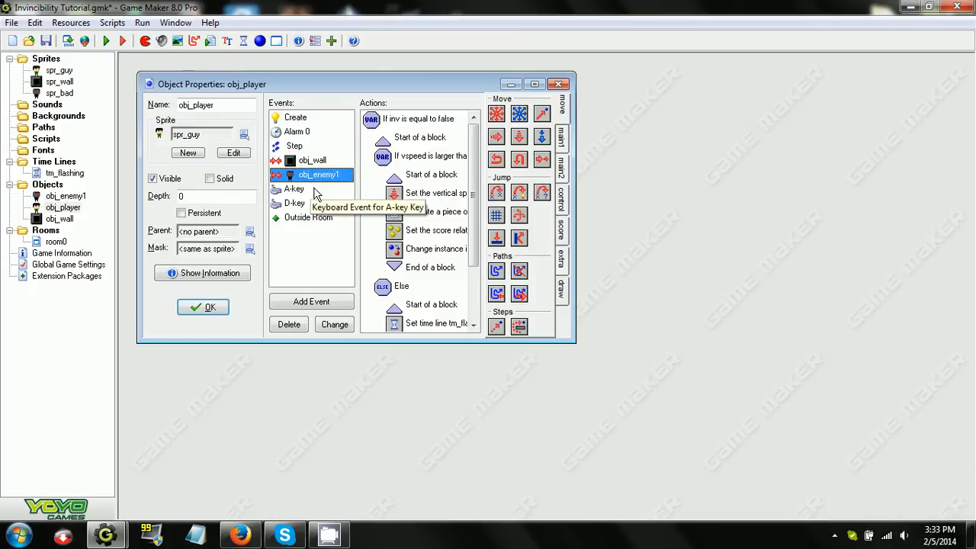
{"action": "mouse_move", "coordinate": [424, 122]}
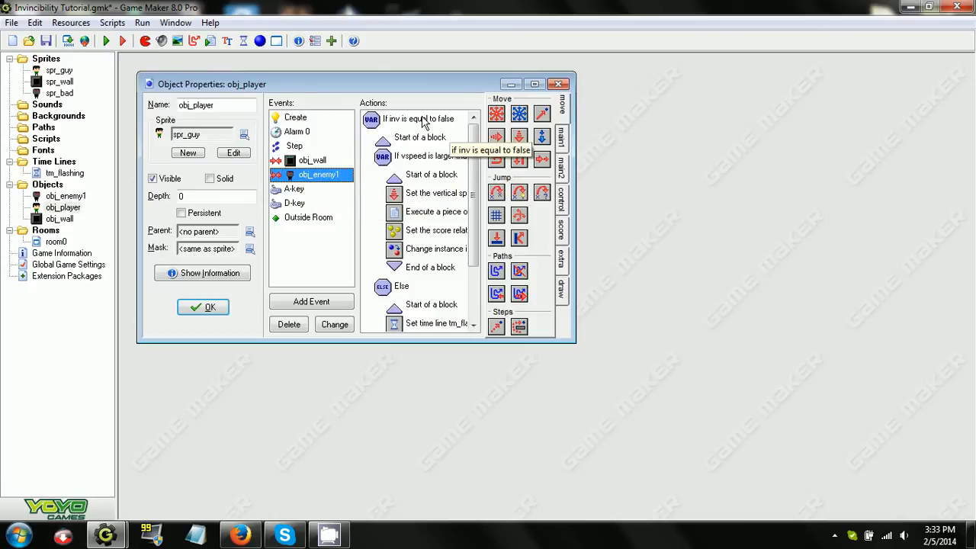
Scroll obj_enemy1 collision actions down past the vspeed check and Else blocks
{"action": "scroll", "scroll_direction": "down", "scroll_amount": 3}
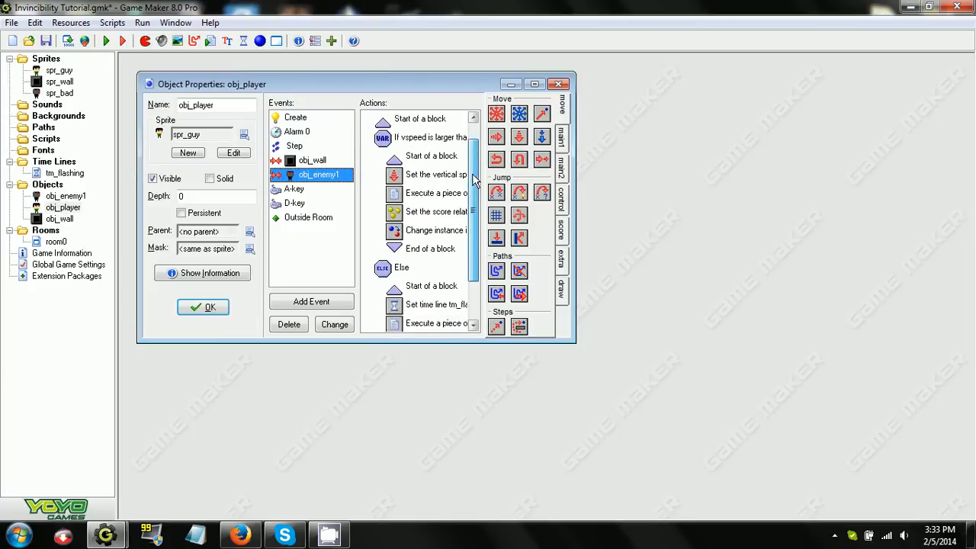
{"action": "scroll", "scroll_direction": "down", "scroll_amount": 3}
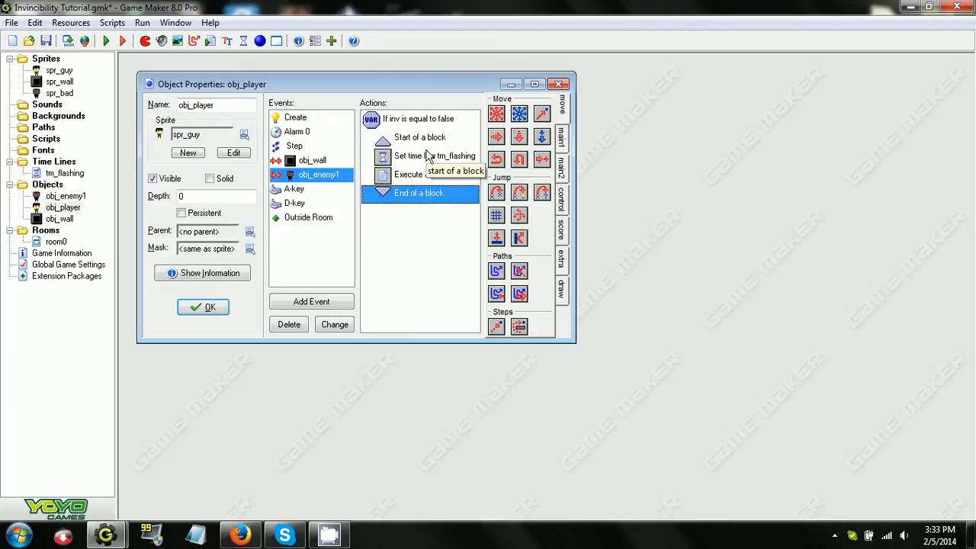
{"action": "double_click", "coordinate": [419, 156]}
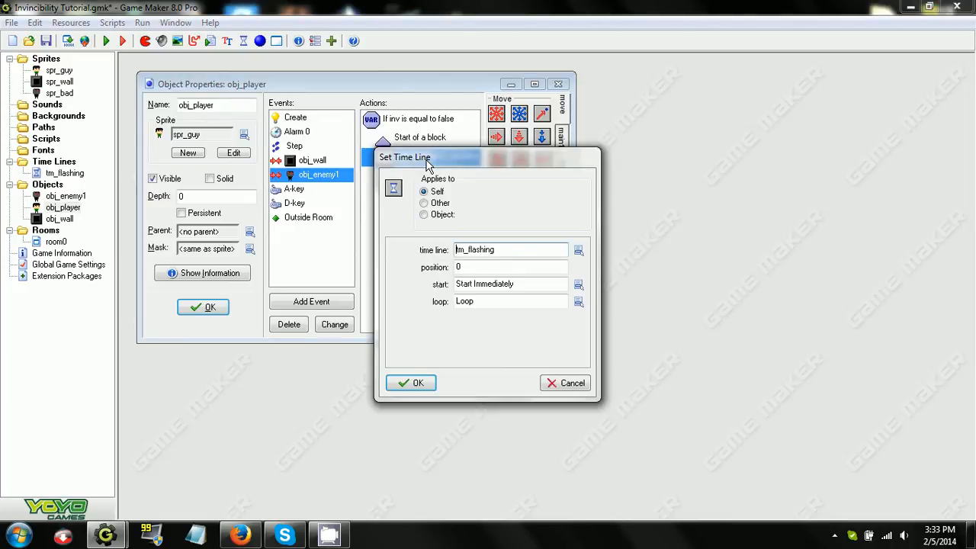
{"action": "mouse_move", "coordinate": [485, 281]}
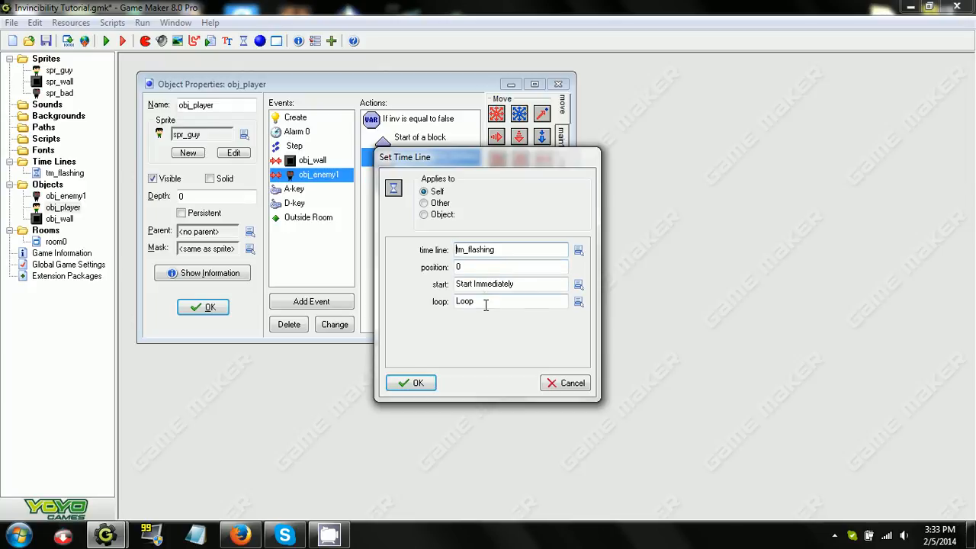
{"action": "left_click", "coordinate": [411, 383]}
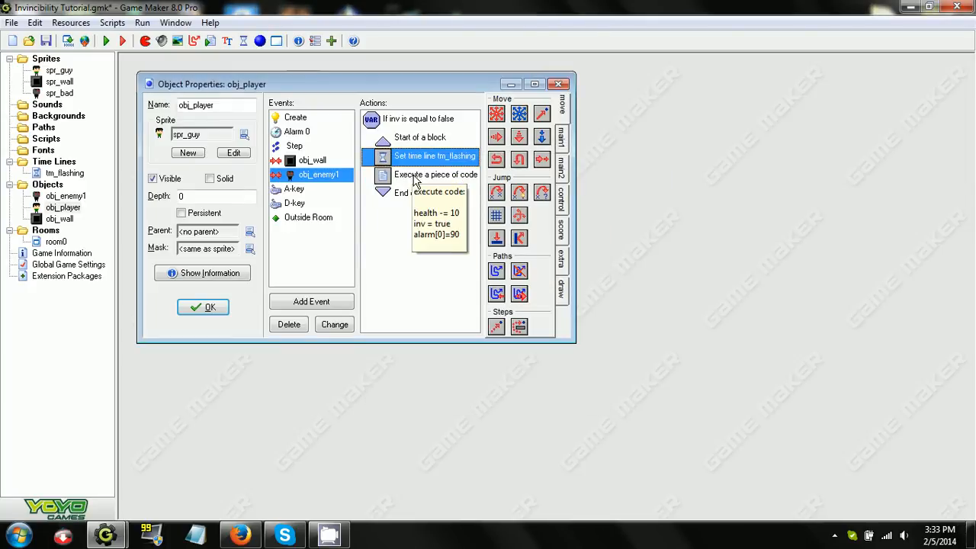
{"action": "double_click", "coordinate": [436, 173]}
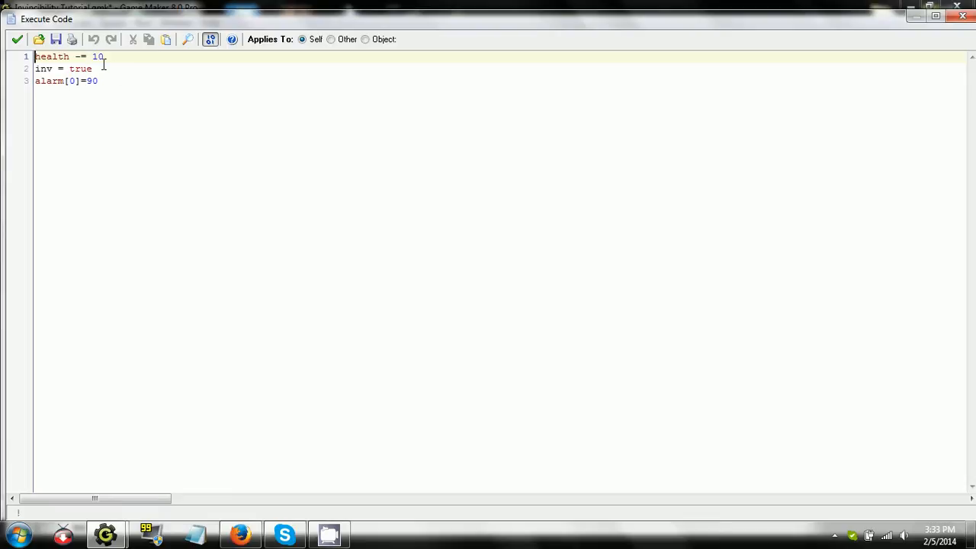
{"action": "mouse_move", "coordinate": [102, 73]}
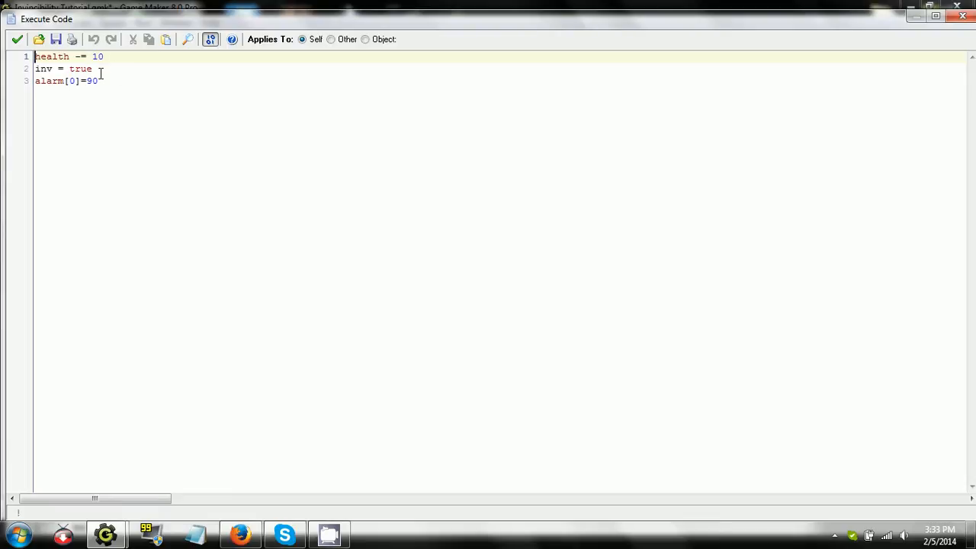
{"action": "left_click", "coordinate": [18, 40]}
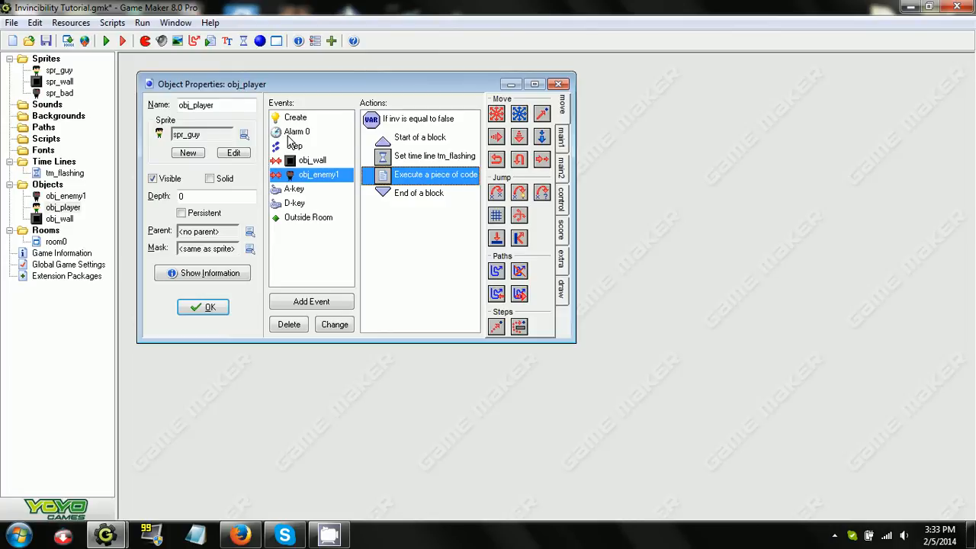
{"action": "left_click", "coordinate": [296, 131]}
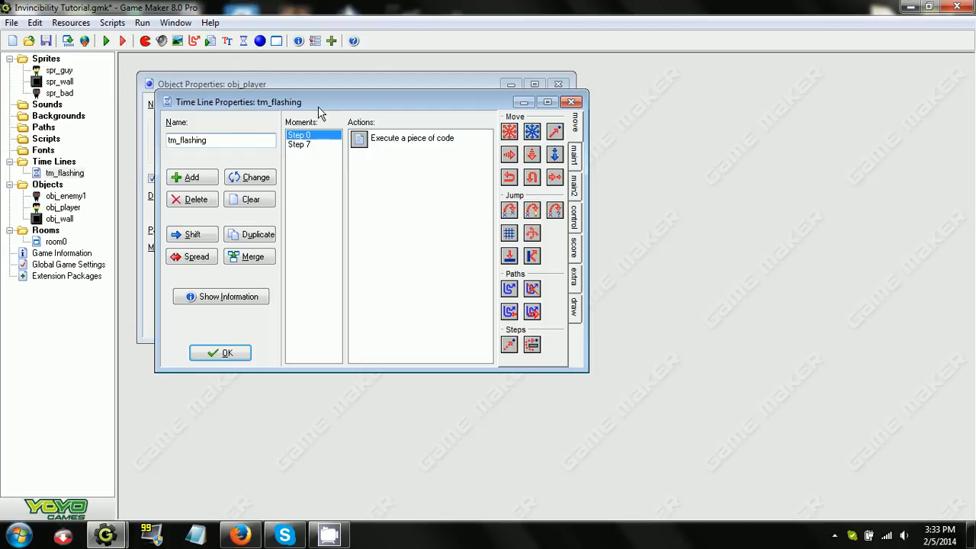
Review tm_flashing's step 0 code hiding the player and step 7 code showing it
{"action": "double_click", "coordinate": [411, 138]}
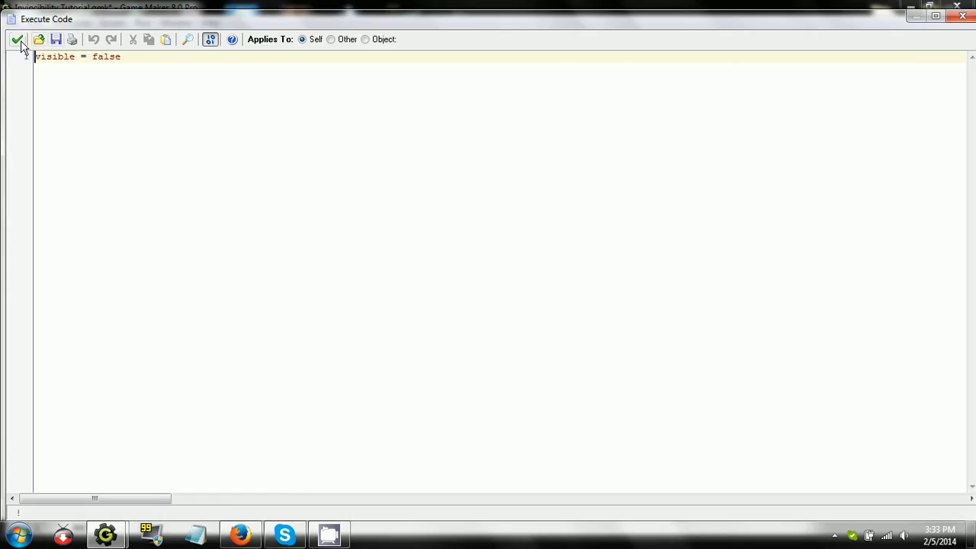
{"action": "left_click", "coordinate": [17, 40]}
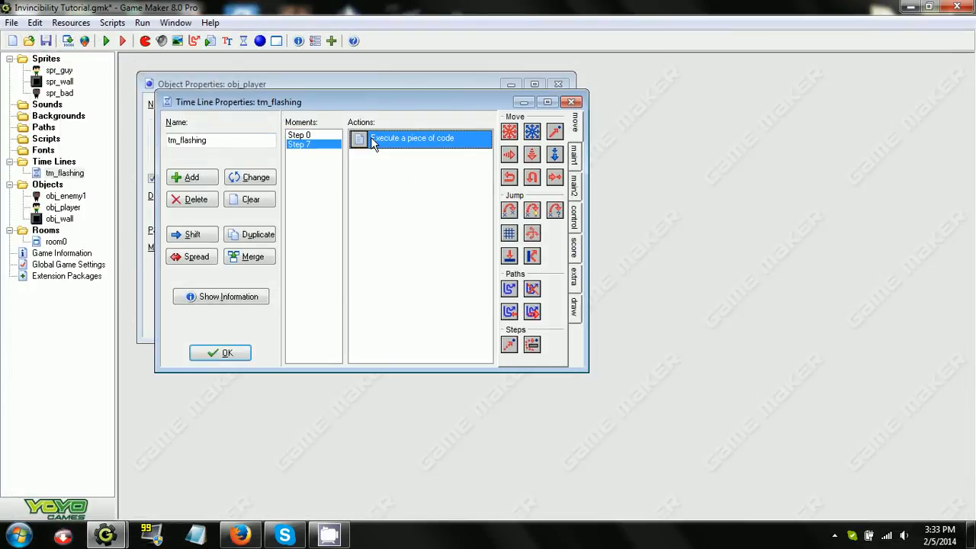
{"action": "double_click", "coordinate": [411, 137]}
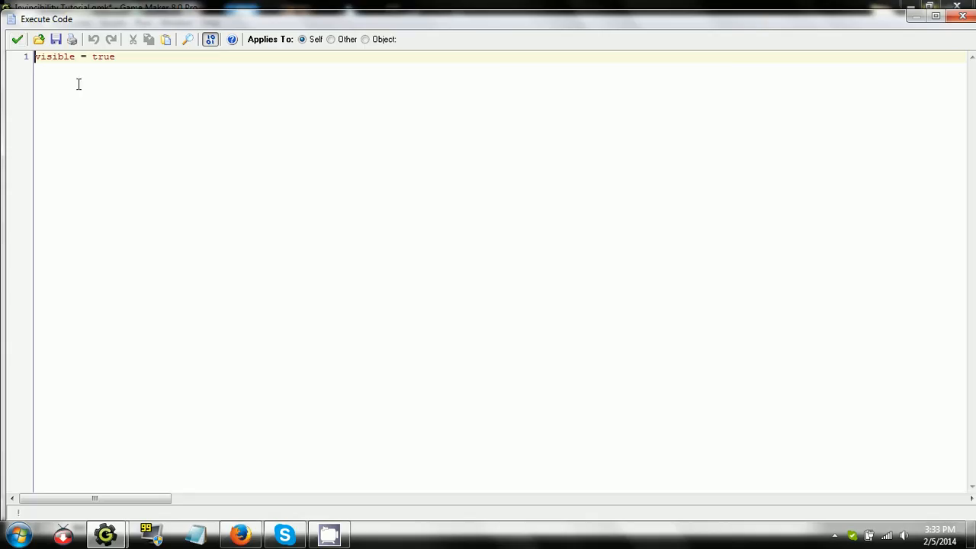
{"action": "left_click", "coordinate": [17, 40]}
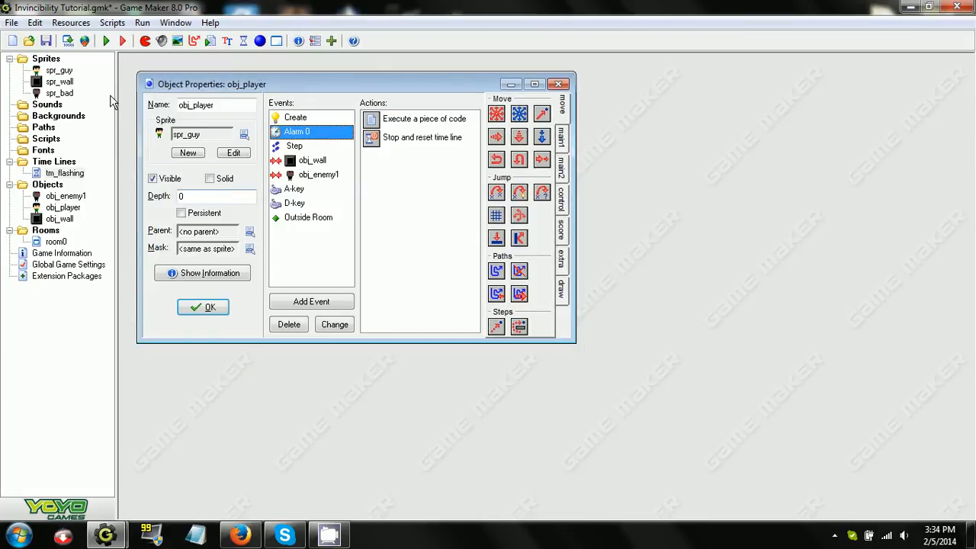
Run another playtest of the game and close the game window
{"action": "left_click", "coordinate": [106, 41]}
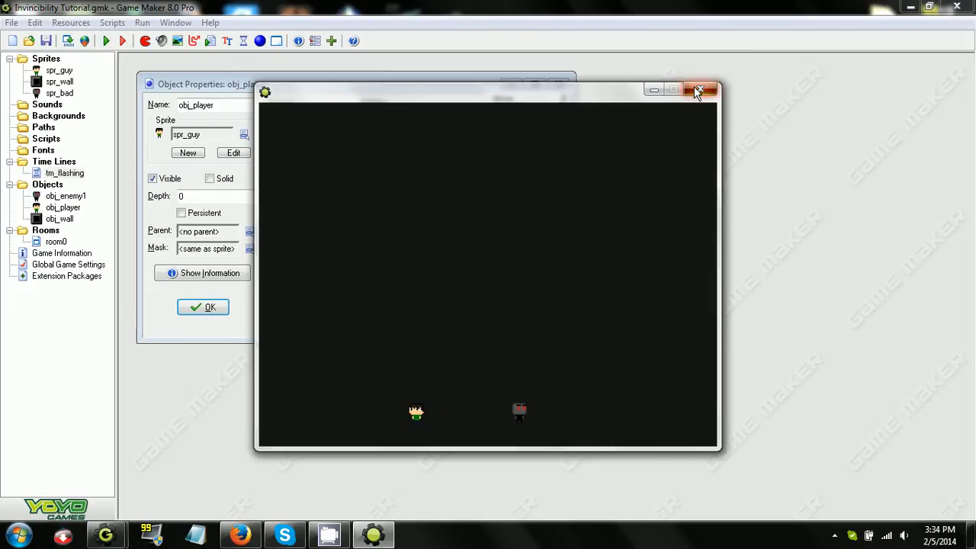
{"action": "left_click", "coordinate": [704, 90]}
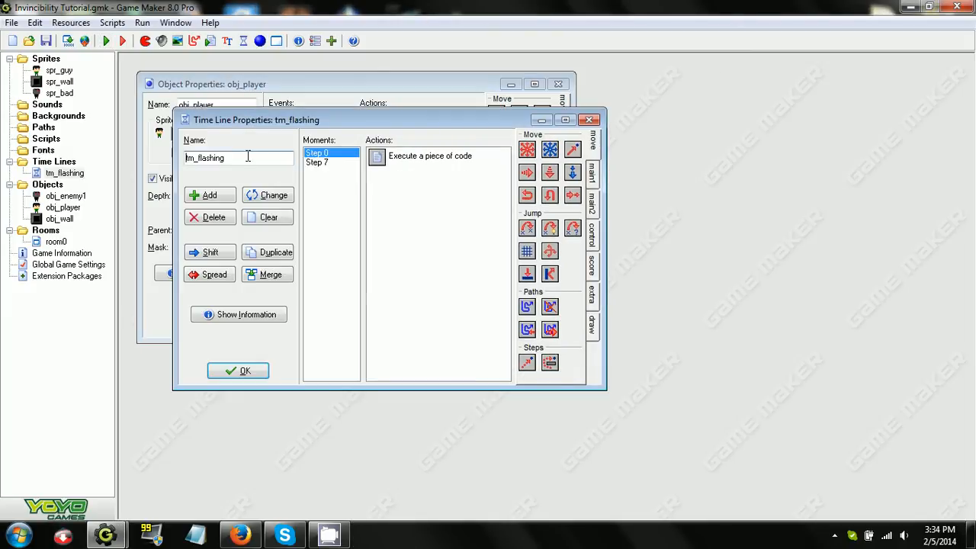
Change tm_flashing's step 7 moment to step 9 and close the timeline
{"action": "right_click", "coordinate": [317, 161]}
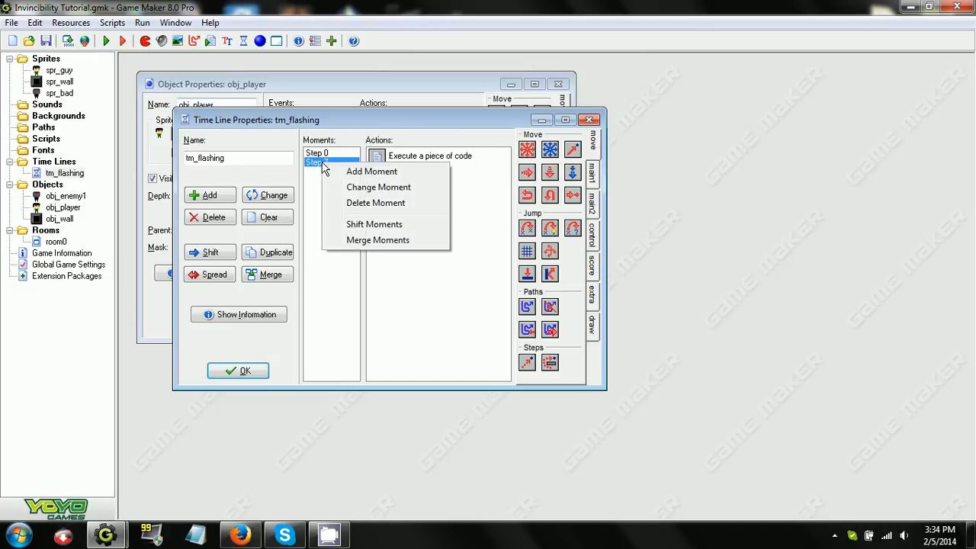
{"action": "left_click", "coordinate": [378, 186]}
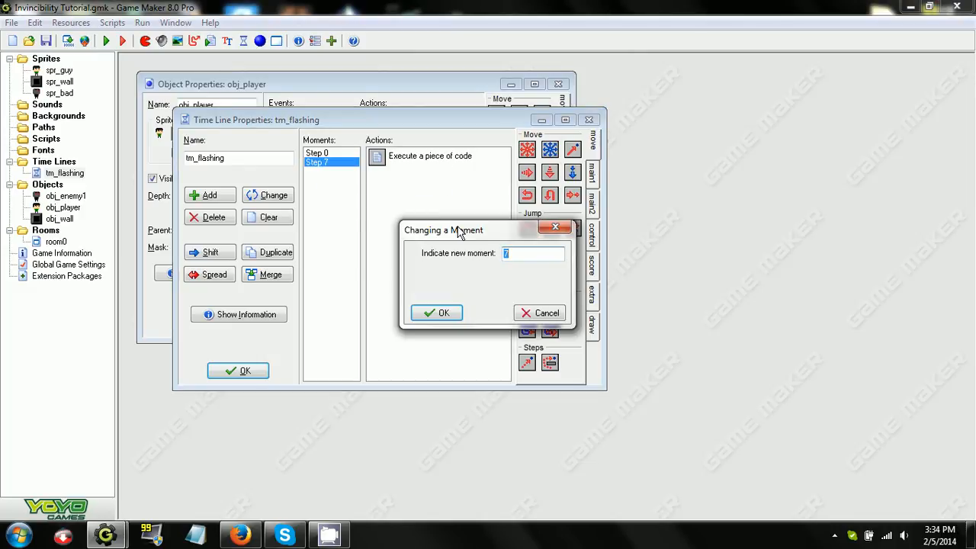
{"action": "type", "text": "9"}
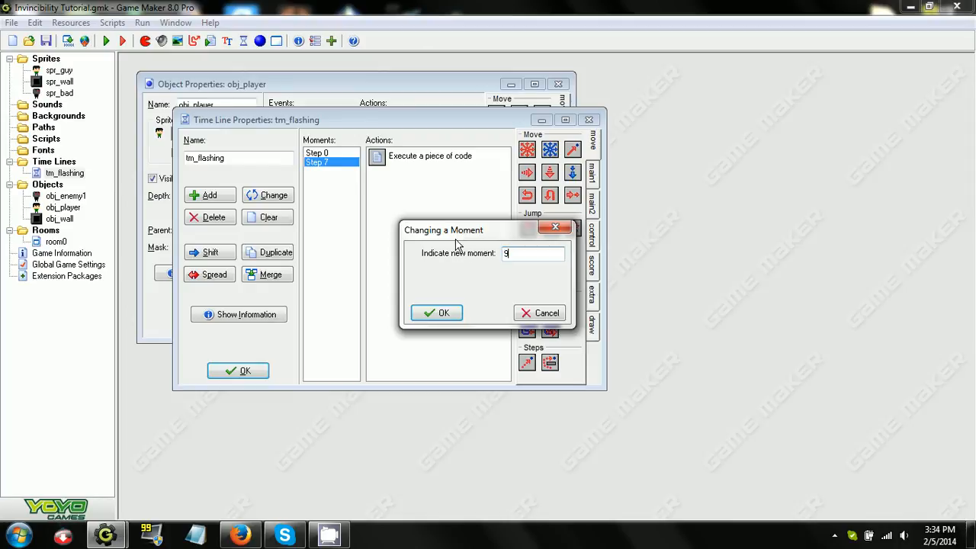
{"action": "left_click", "coordinate": [436, 312]}
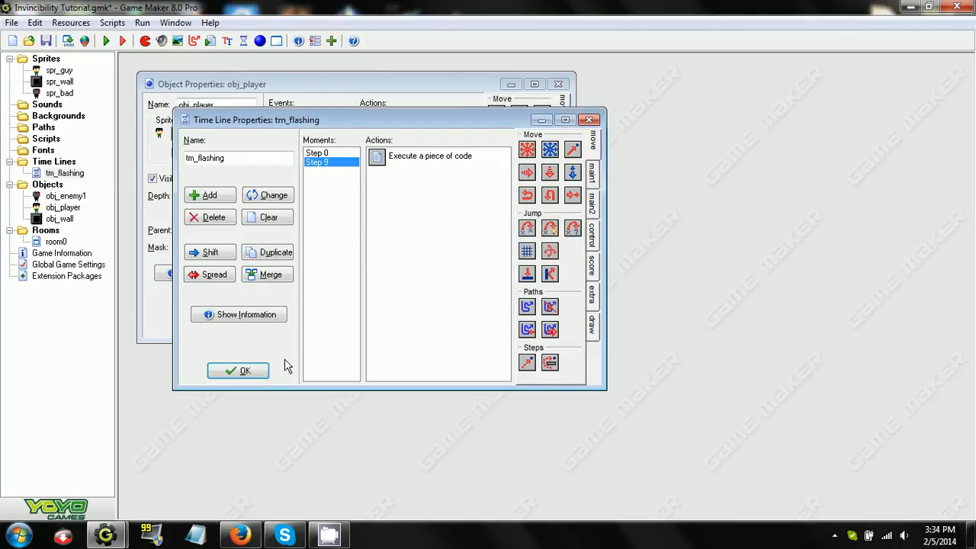
{"action": "left_click", "coordinate": [237, 370]}
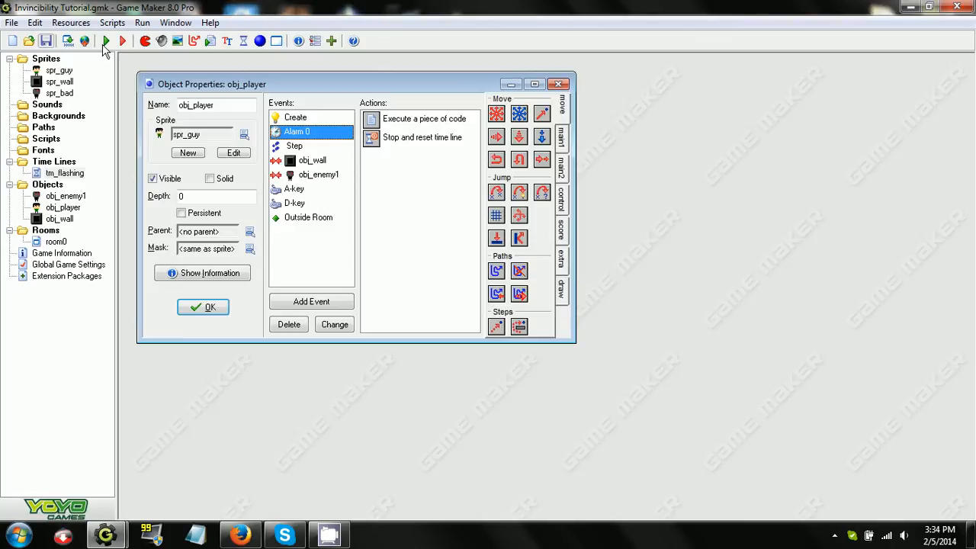
{"action": "left_click", "coordinate": [105, 41]}
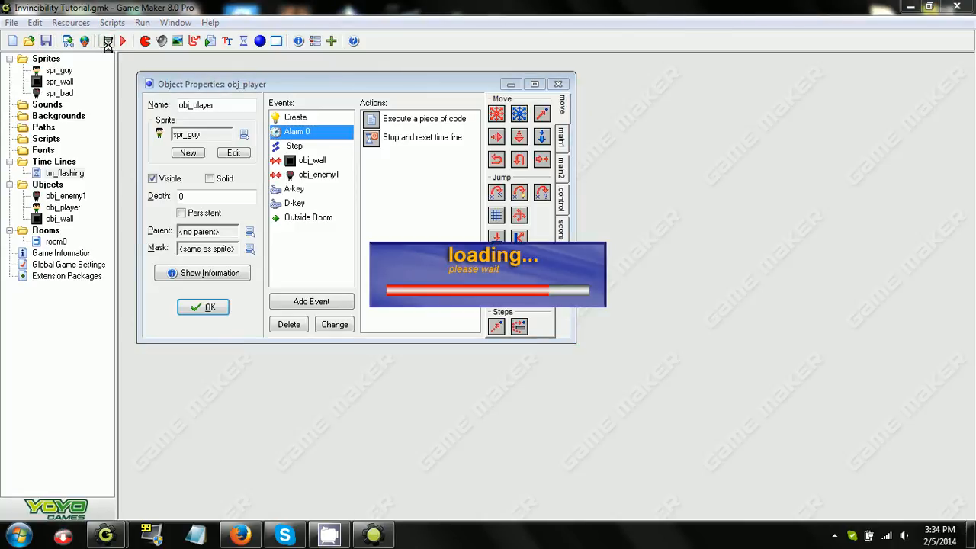
{"action": "left_click", "coordinate": [122, 41]}
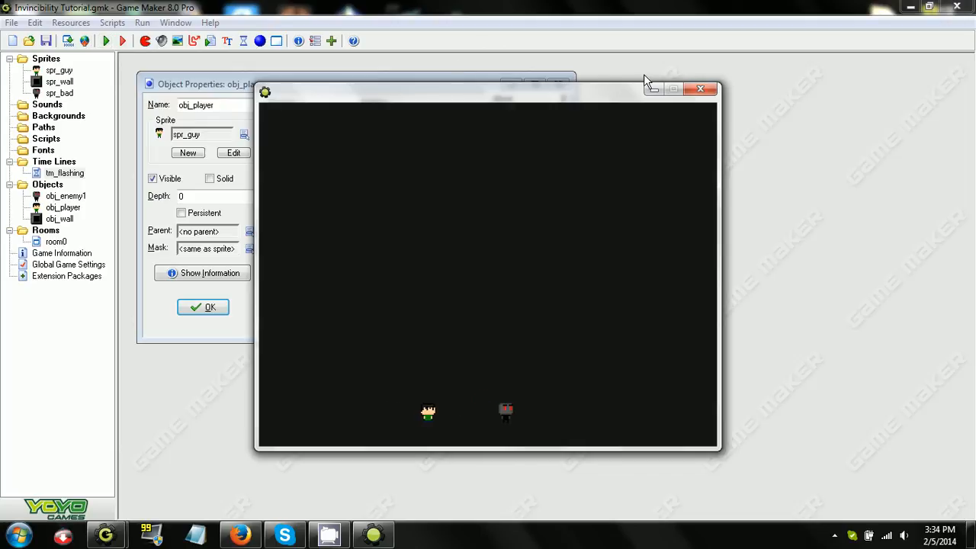
{"action": "left_click", "coordinate": [699, 87]}
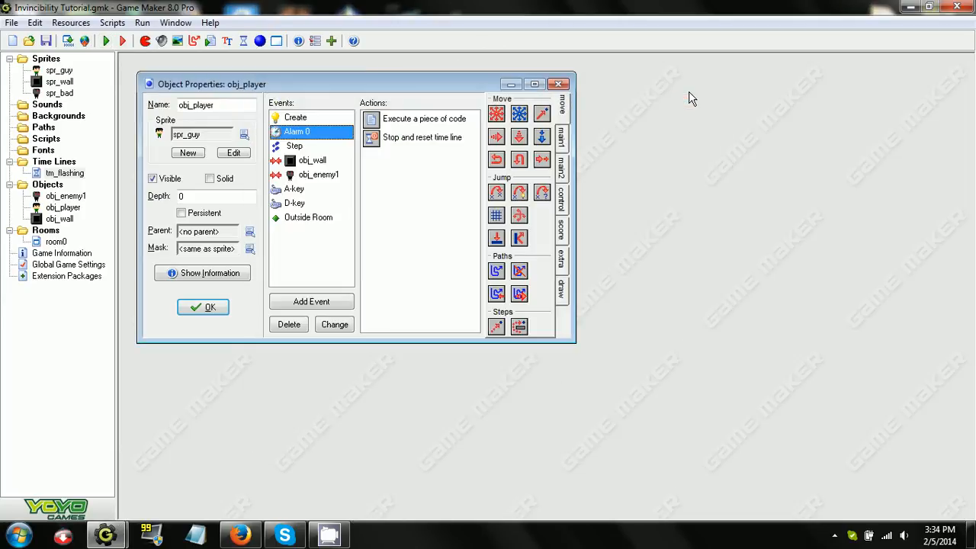
{"action": "mouse_move", "coordinate": [689, 98]}
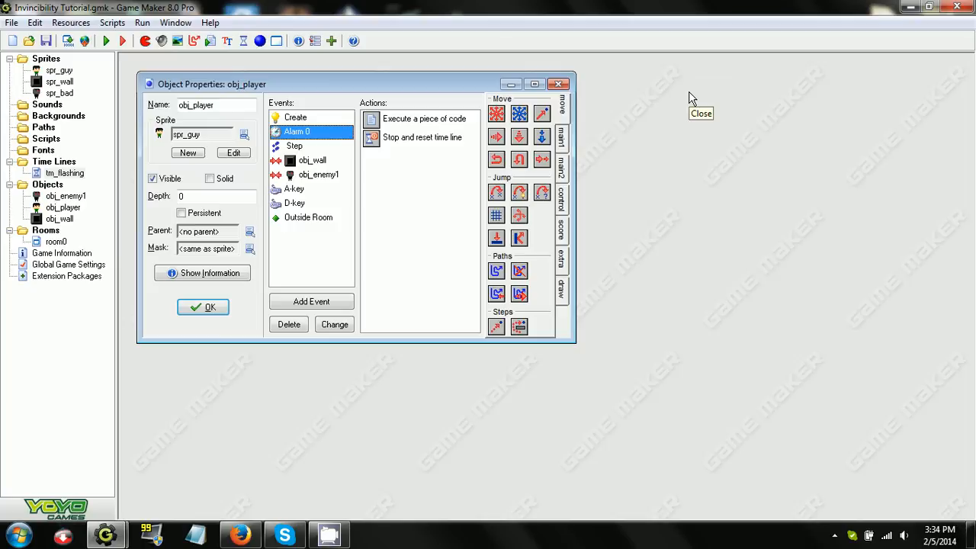